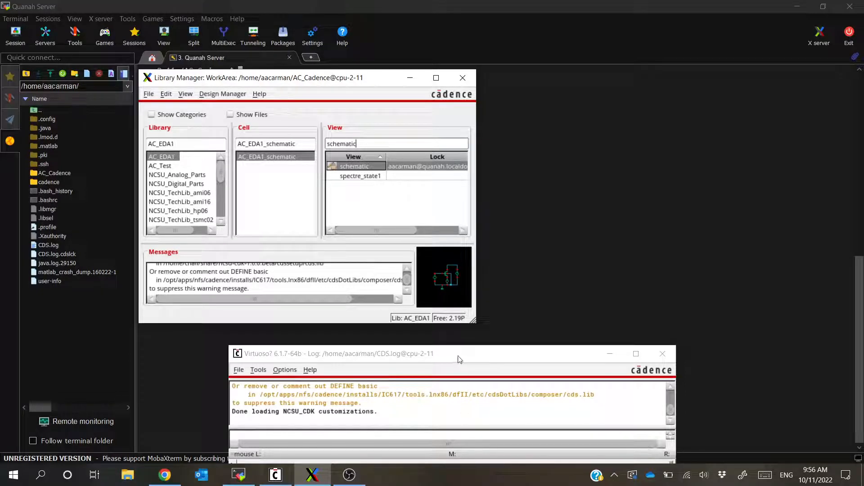
Bring the Library Manager forward to check who holds the schematic view's lock.
{"action": "left_click", "coordinate": [354, 167]}
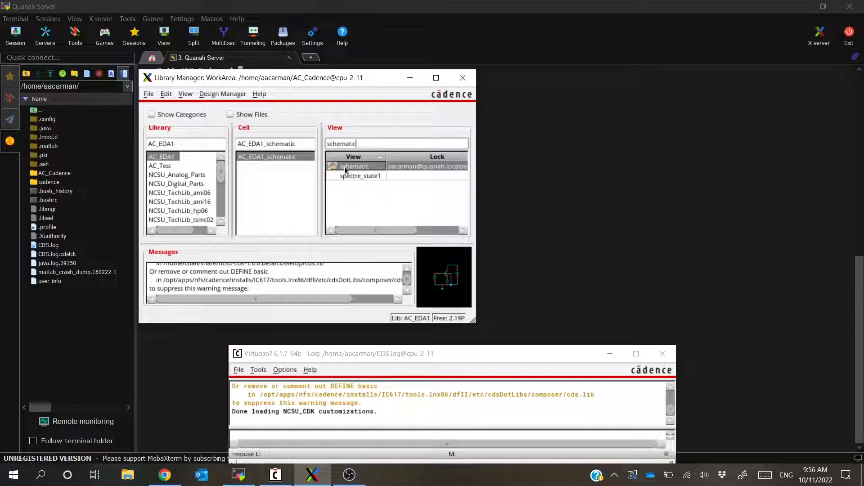
{"action": "mouse_move", "coordinate": [354, 166]}
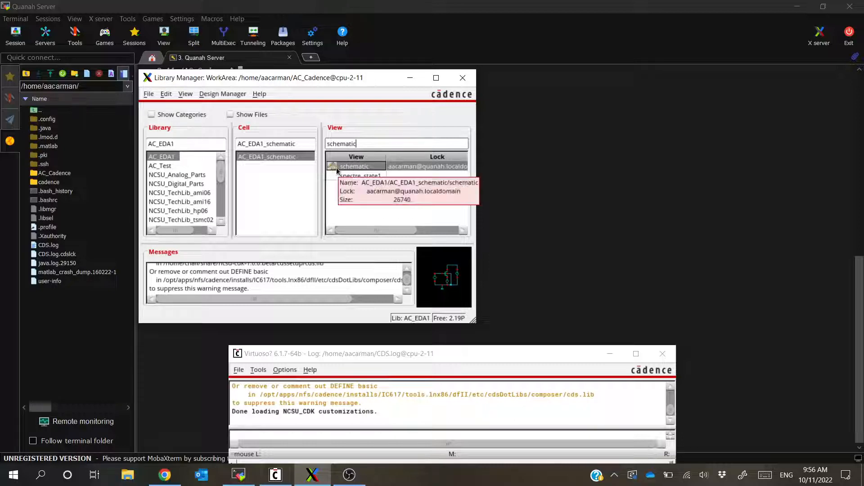
{"action": "mouse_move", "coordinate": [353, 207]}
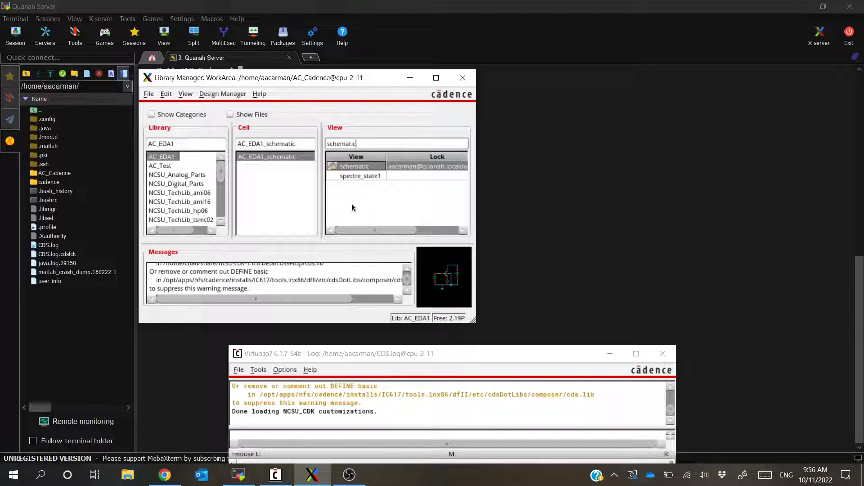
{"action": "mouse_move", "coordinate": [409, 174]}
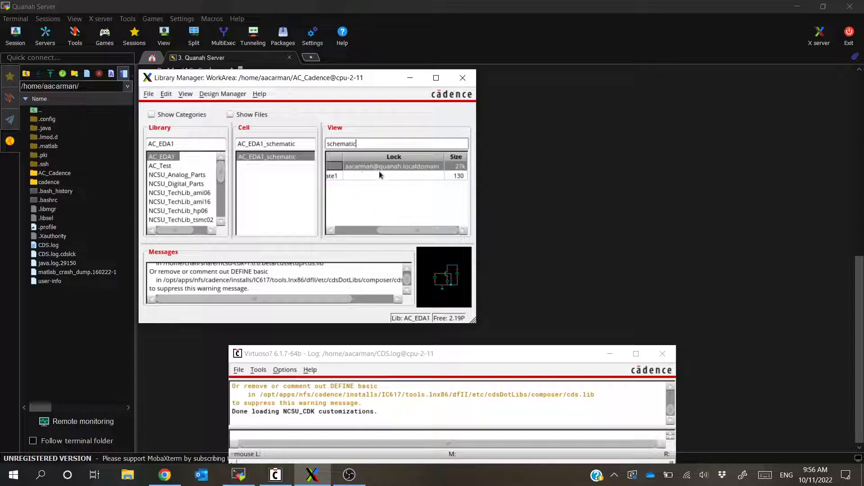
{"action": "mouse_move", "coordinate": [440, 281]}
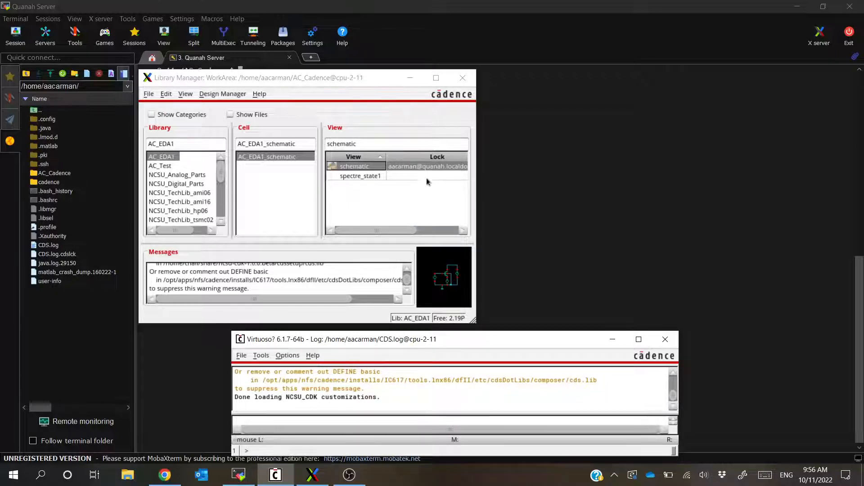
{"action": "mouse_move", "coordinate": [396, 205]}
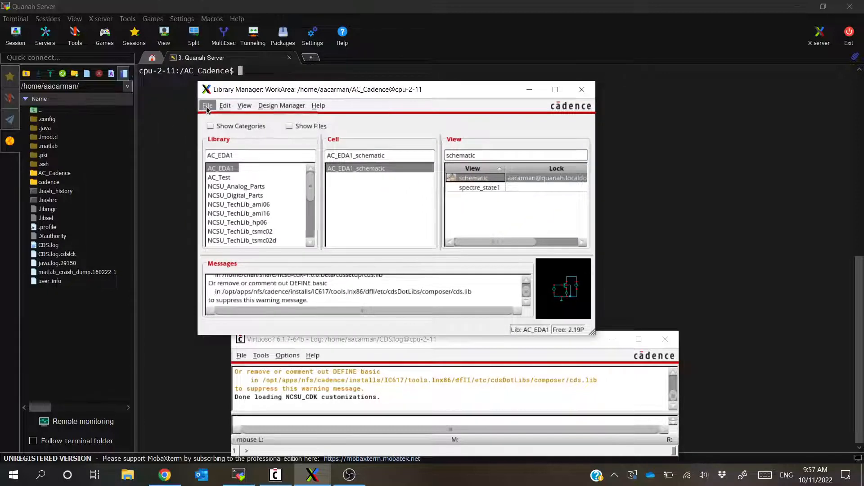
{"action": "left_click", "coordinate": [208, 105]}
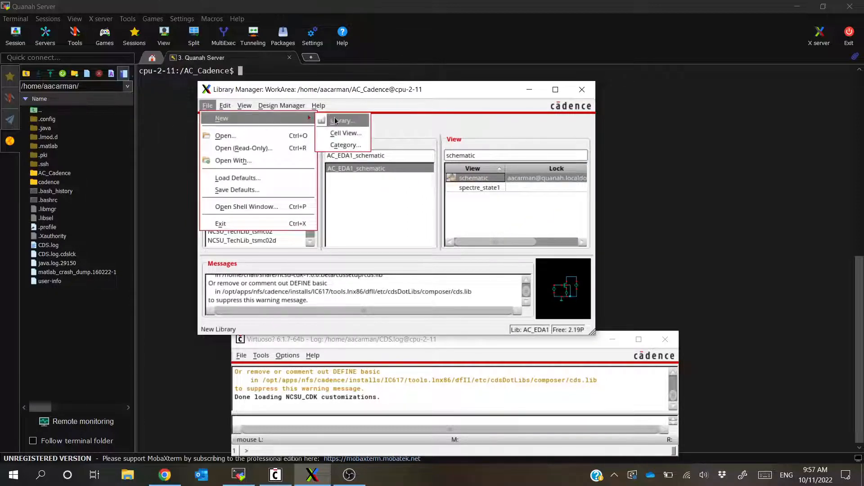
{"action": "left_click", "coordinate": [343, 120]}
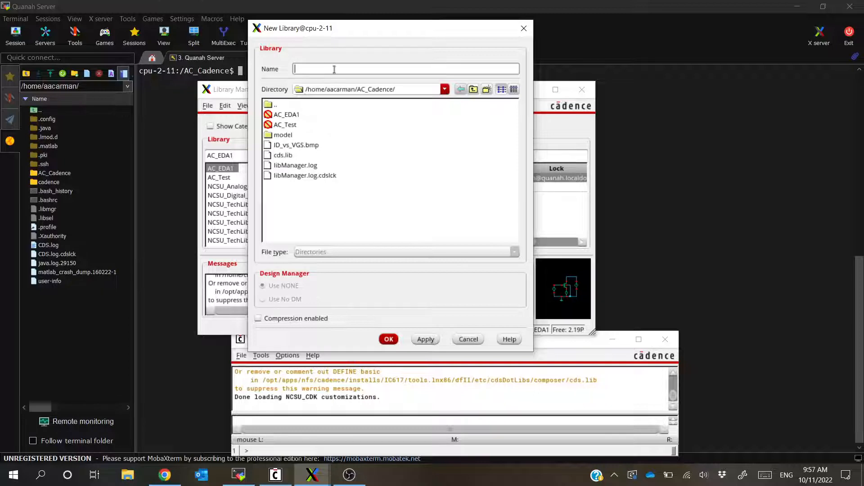
{"action": "type", "text": "AC_Test"}
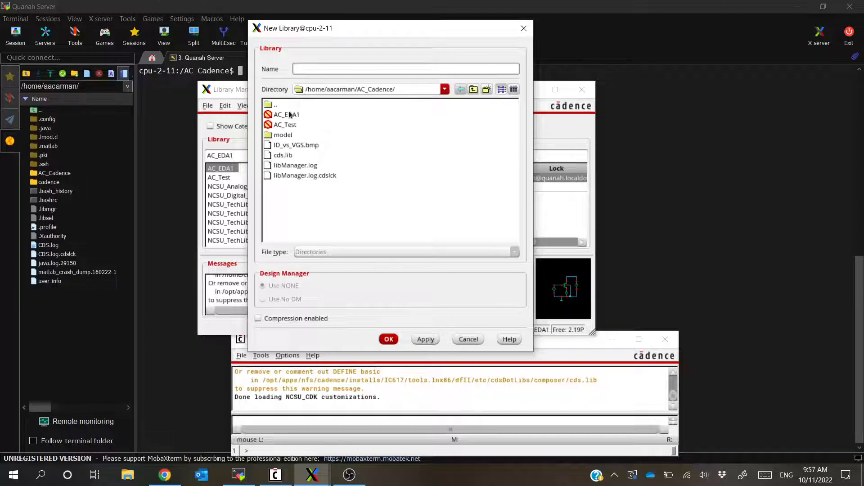
{"action": "left_click", "coordinate": [369, 89]}
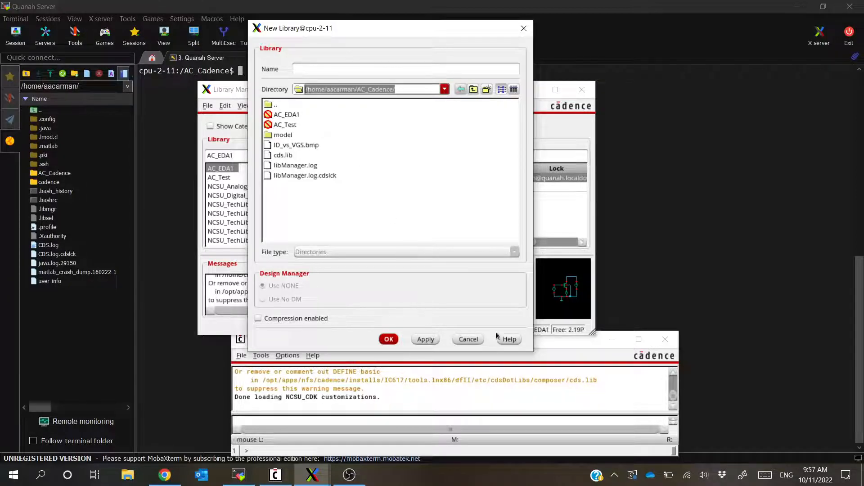
{"action": "left_click", "coordinate": [469, 338]}
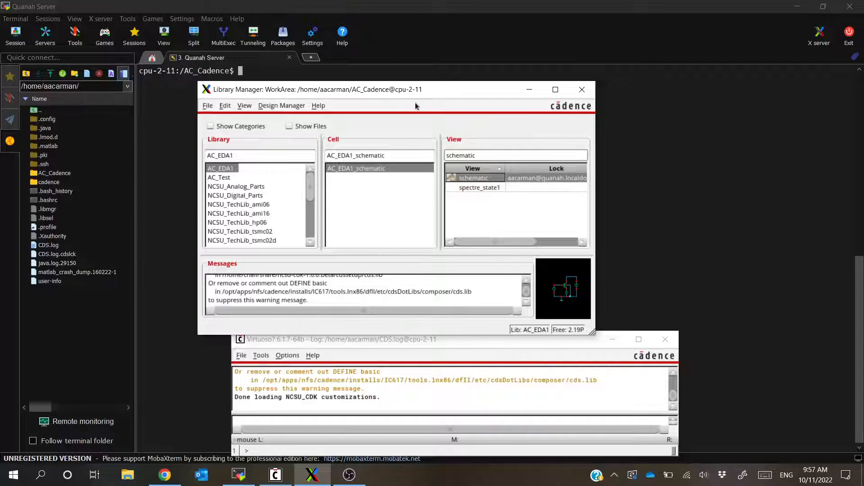
{"action": "mouse_move", "coordinate": [467, 182]}
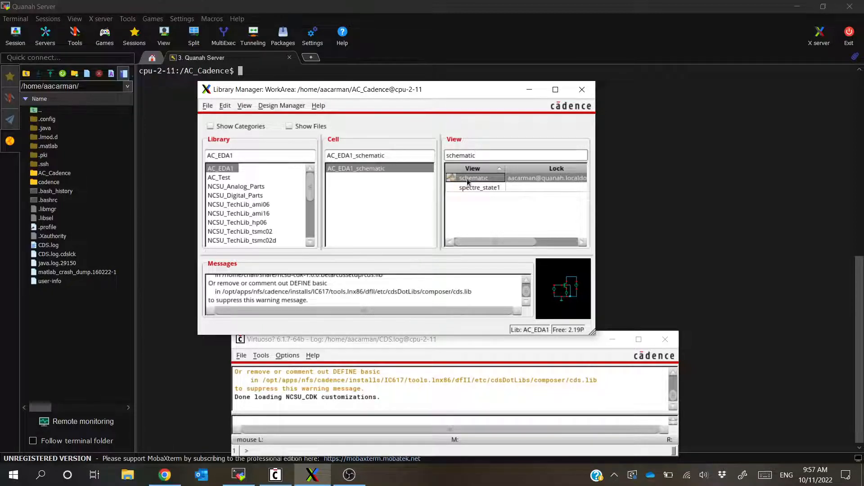
List the AC_Cadence folder in the terminal, then change into the AC_EDA1 library directory.
{"action": "left_click", "coordinate": [582, 90]}
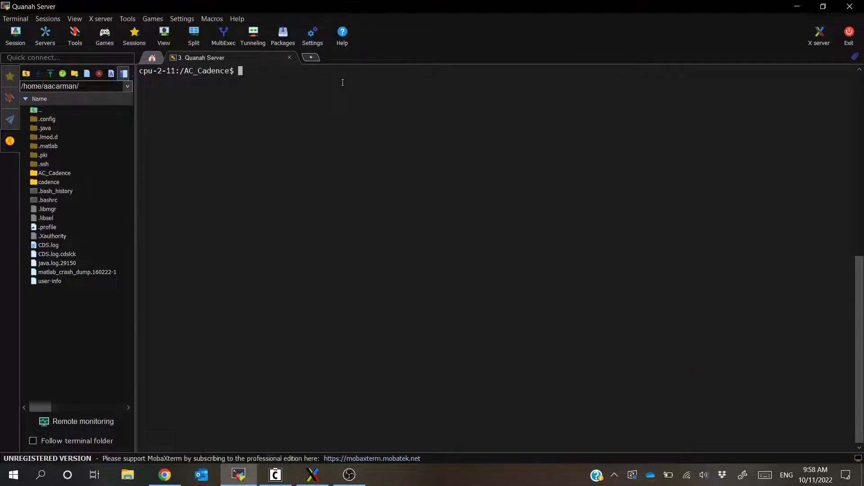
{"action": "type", "text": "ls"}
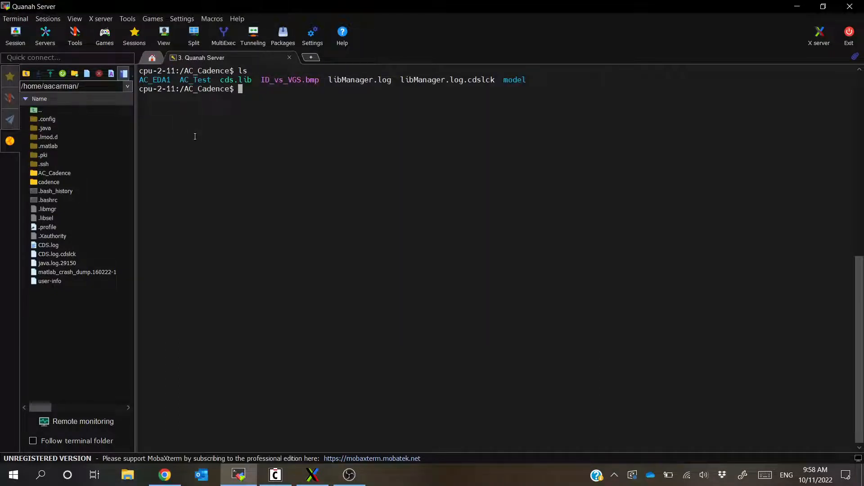
{"action": "type", "text": "cd AC_EDA"}
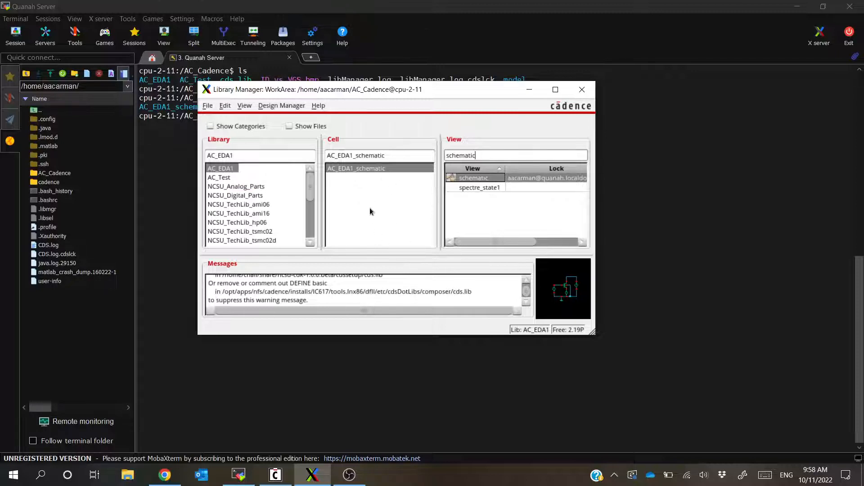
{"action": "mouse_move", "coordinate": [380, 205]}
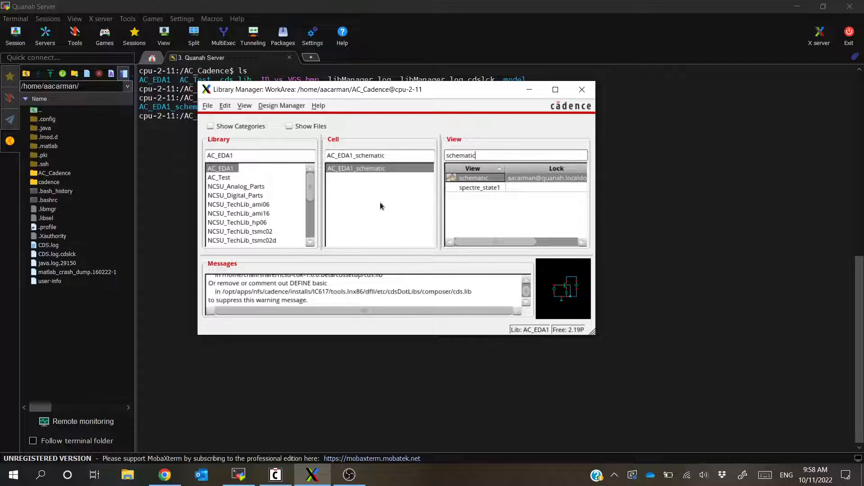
{"action": "mouse_move", "coordinate": [329, 177]}
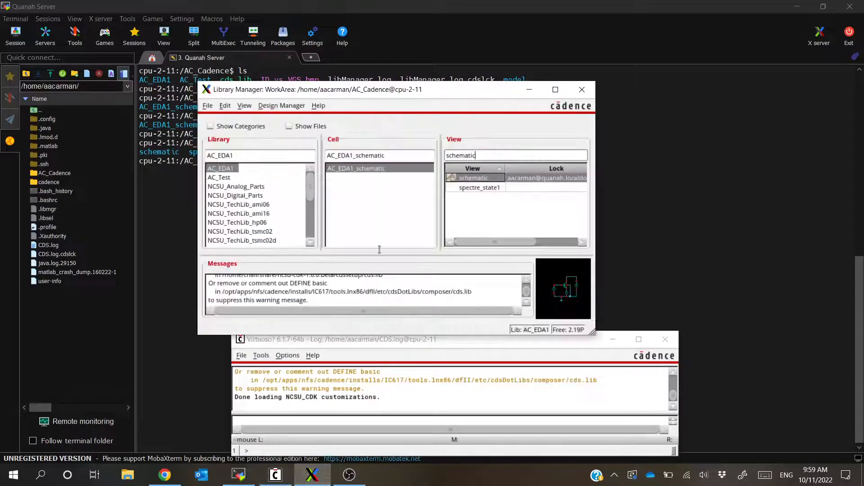
Compare the spectre_state1 and schematic views' lock status in Library Manager.
{"action": "left_click", "coordinate": [479, 187]}
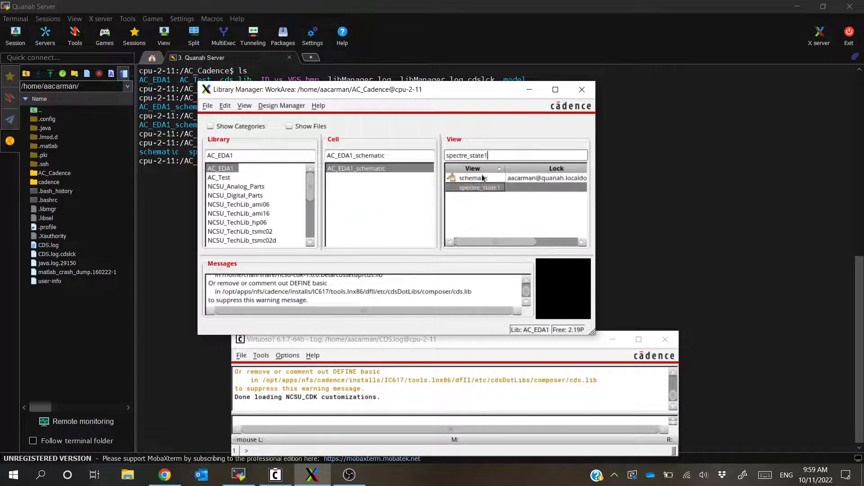
{"action": "left_click", "coordinate": [473, 178]}
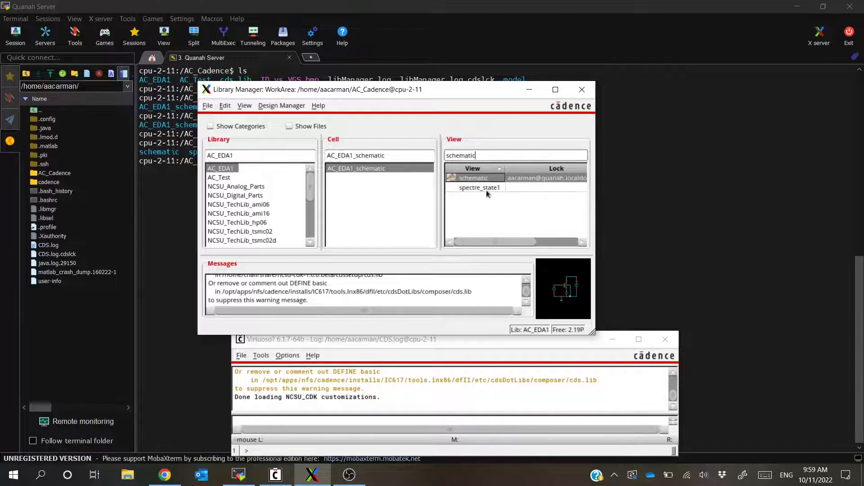
{"action": "left_click", "coordinate": [480, 188]}
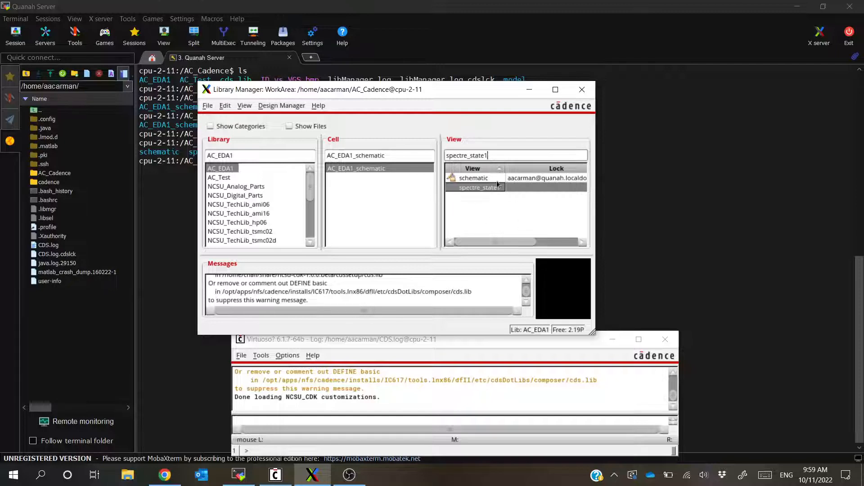
{"action": "left_click", "coordinate": [474, 177]}
{"action": "type", "text": "ls -a"}
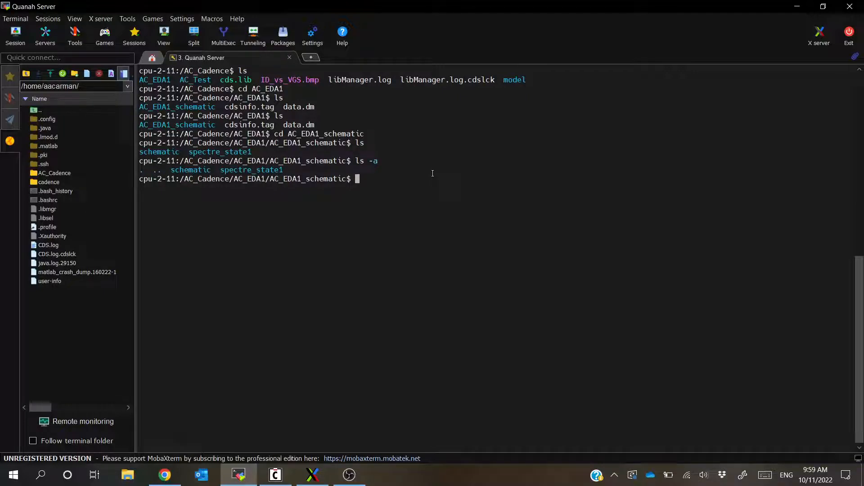
Enter the schematic view folder and highlight the sch.oa.cdslck lock file names.
{"action": "type", "text": "cd schetm"}
{"action": "type", "text": "ls -a"}
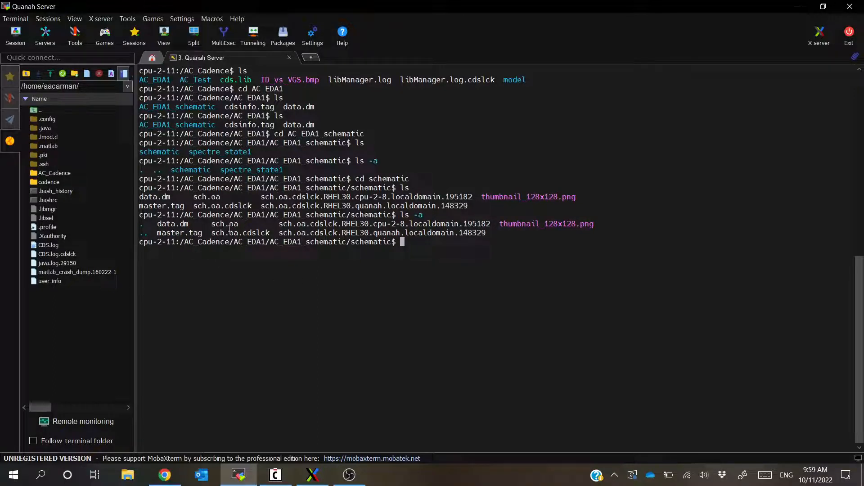
{"action": "double_click", "coordinate": [225, 224]}
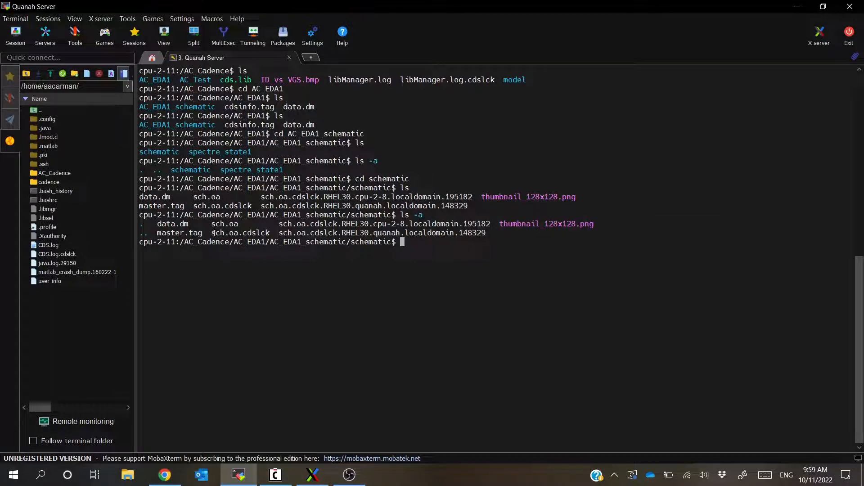
{"action": "double_click", "coordinate": [241, 233]}
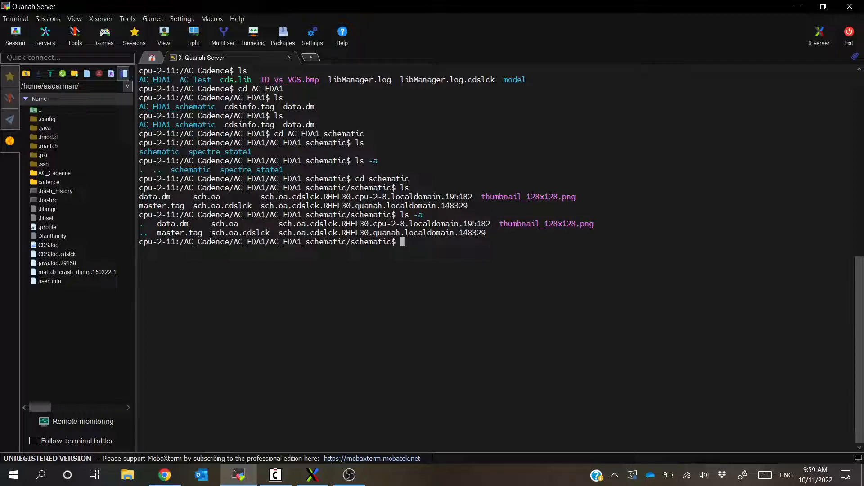
{"action": "double_click", "coordinate": [240, 233]}
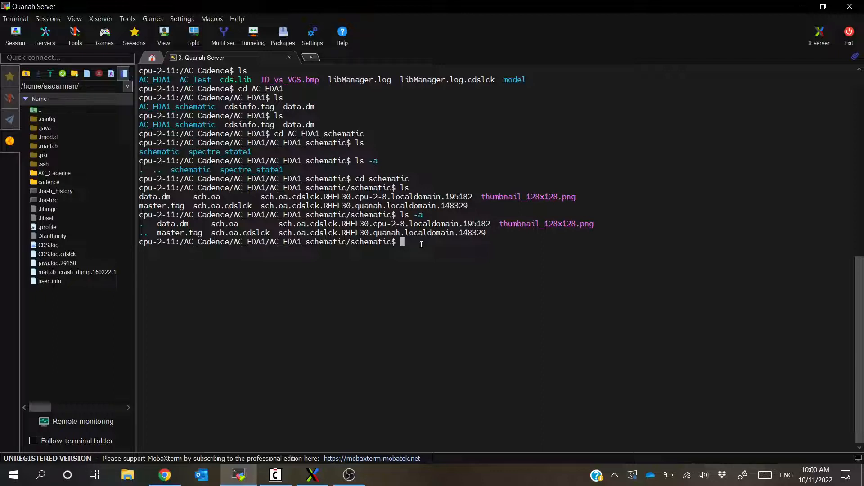
Remove every sch.oa.cdslck* lock file with rm, then list the folder's remaining files.
{"action": "type", "text": "rm sch."}
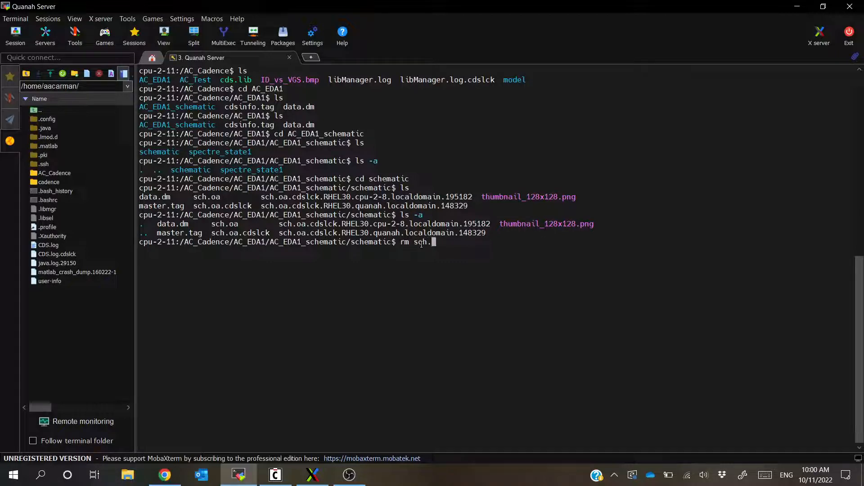
{"action": "type", "text": "oa.cdslck"}
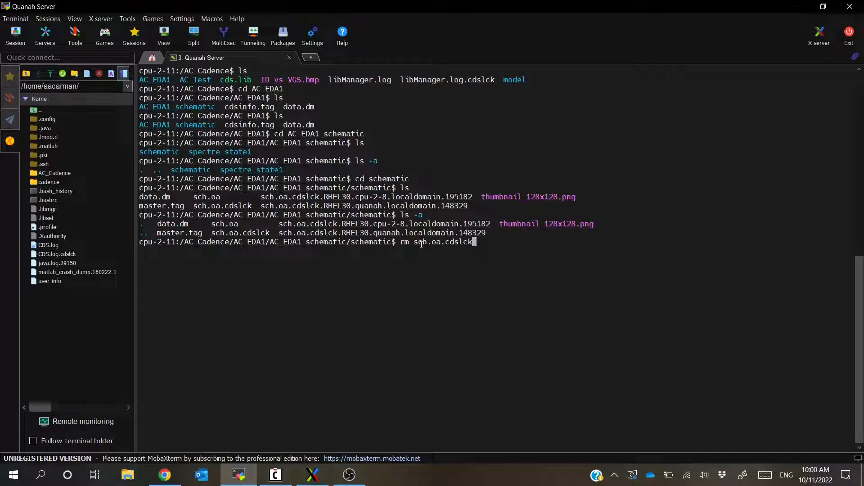
{"action": "type", "text": "*"}
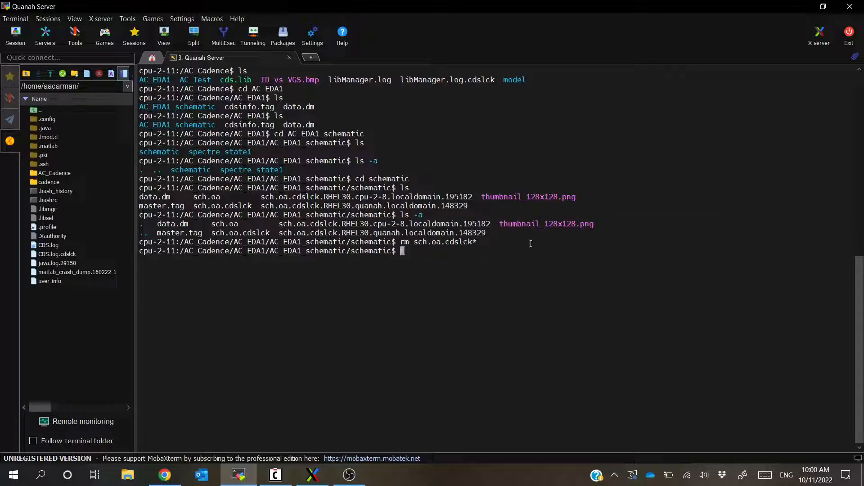
{"action": "type", "text": "ls"}
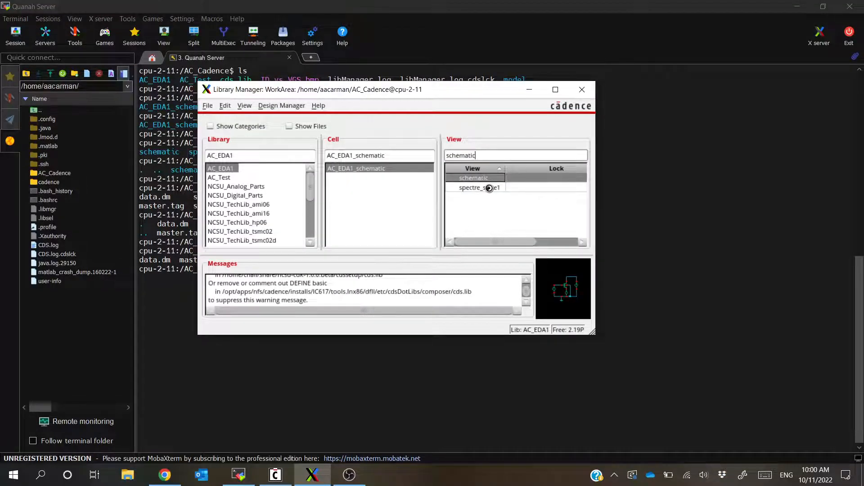
Open the AC_EDA1_schematic schematic view in the Schematic Editor.
{"action": "left_click", "coordinate": [473, 177]}
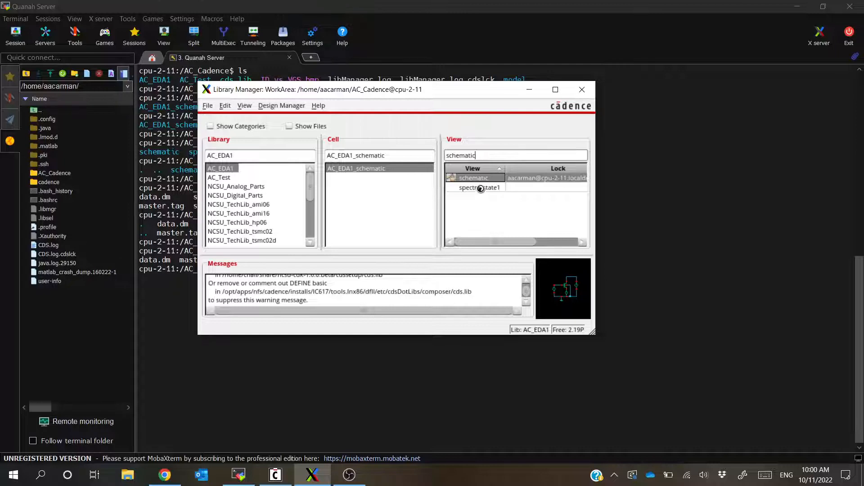
{"action": "mouse_move", "coordinate": [473, 177]}
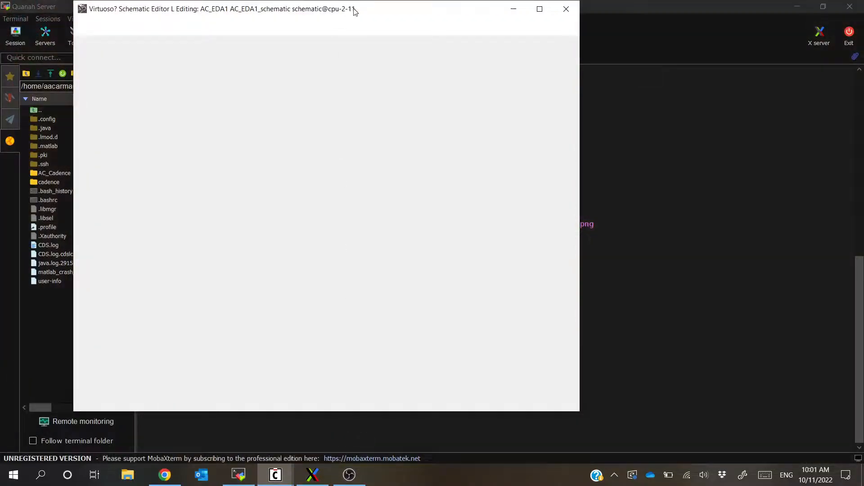
Drag the Schematic Editor into view, then close the editor and exit Virtuoso.
{"action": "left_click_drag", "start_coordinate": [221, 9], "coordinate": [281, 33]}
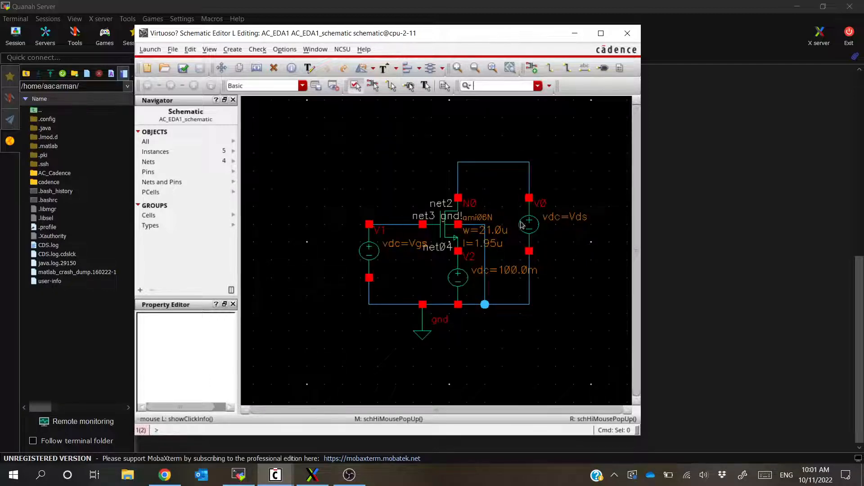
{"action": "left_click", "coordinate": [458, 275]}
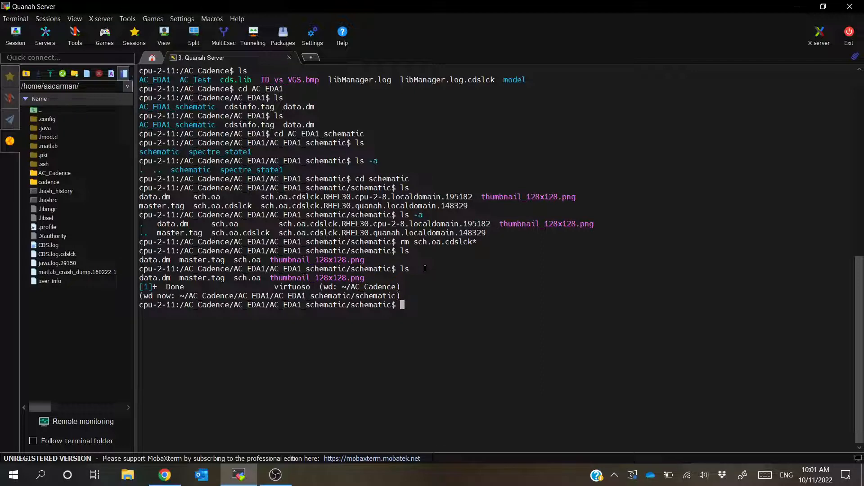
Return to ~/AC_Cadence, list it, and highlight the CDS.log file name.
{"action": "type", "text": "cd ~"}
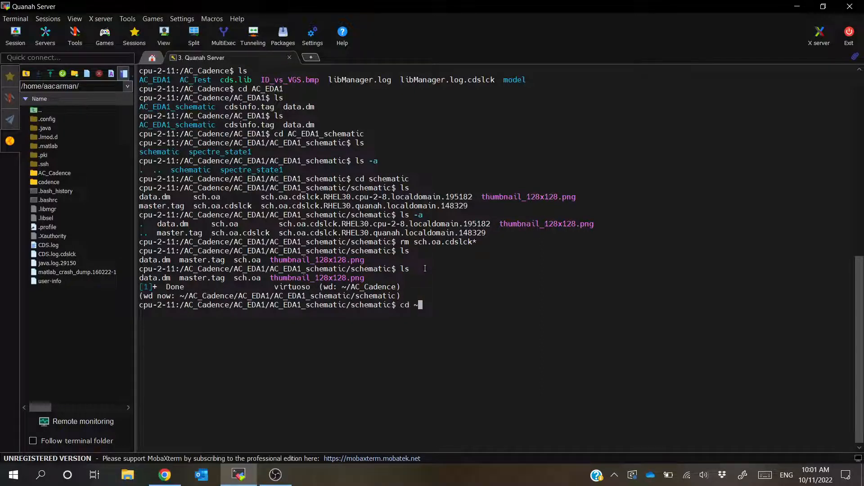
{"action": "type", "text": "AC_Cadence"}
{"action": "type", "text": "ls"}
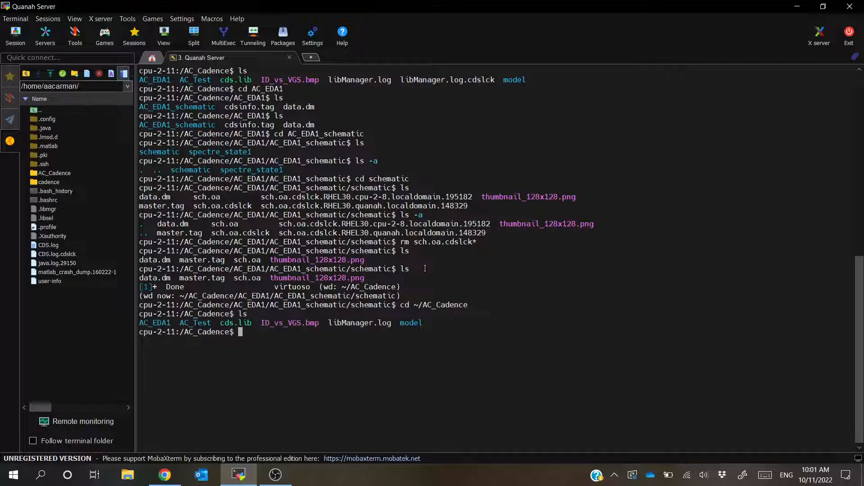
{"action": "mouse_move", "coordinate": [280, 370]}
{"action": "type", "text": "cd .."}
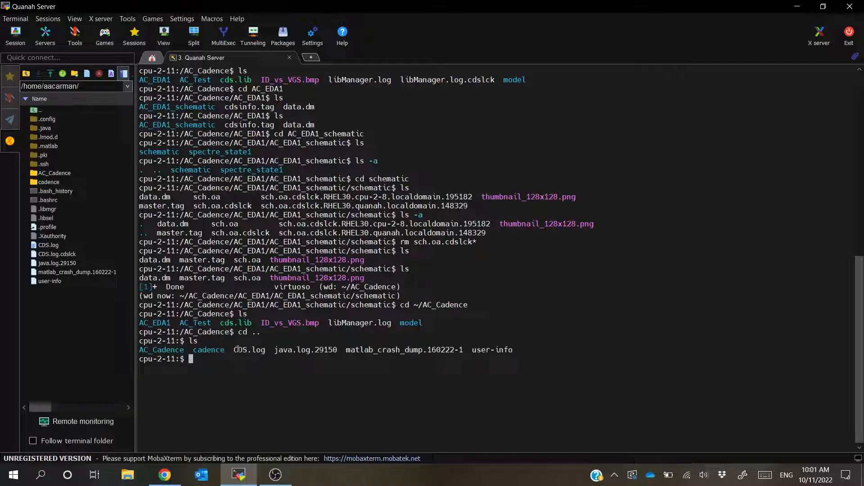
{"action": "double_click", "coordinate": [249, 349]}
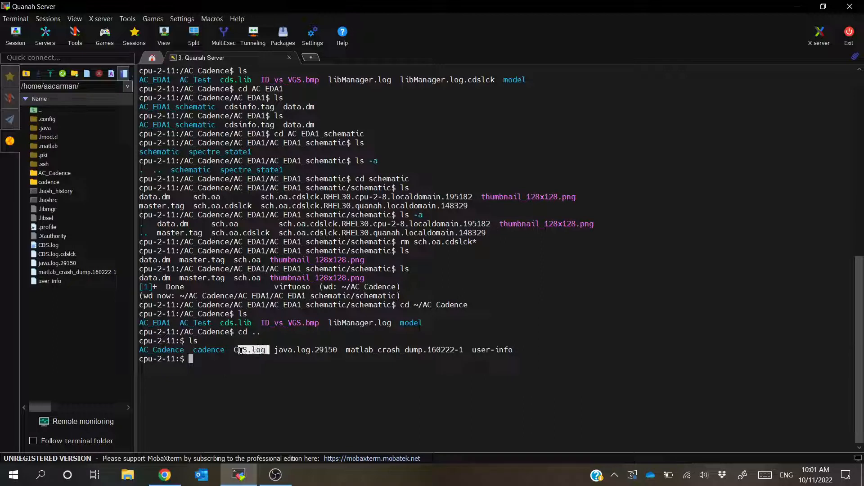
{"action": "double_click", "coordinate": [250, 350]}
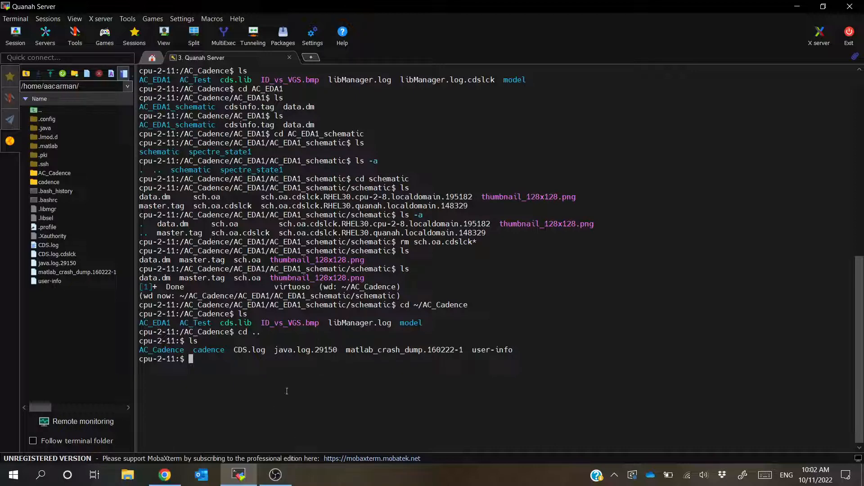
{"action": "mouse_move", "coordinate": [294, 435]}
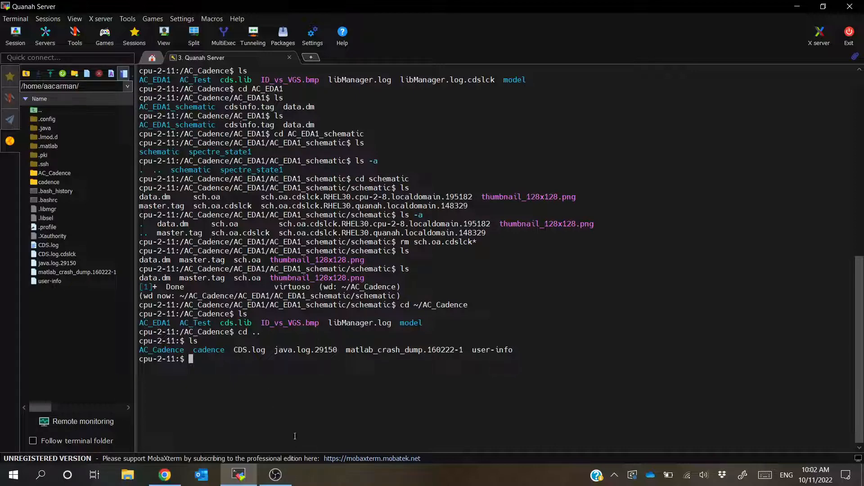